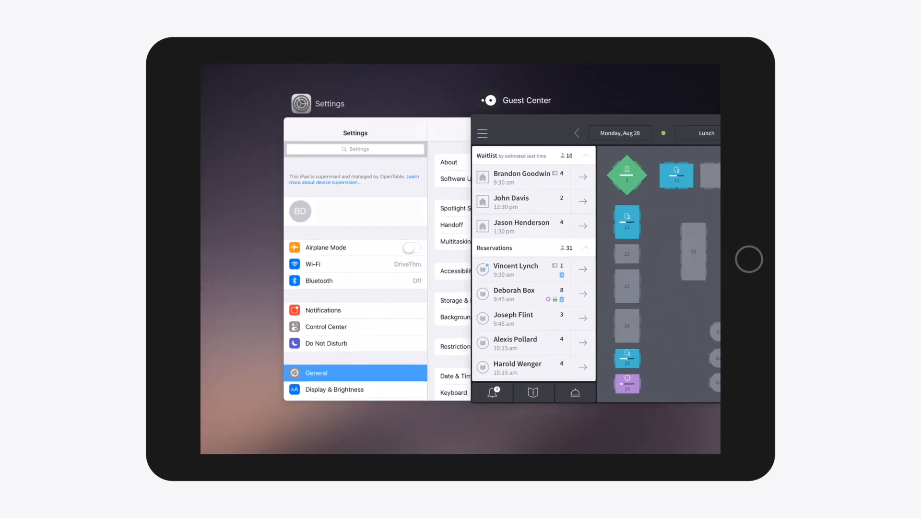
- Switch to iOS Settings and turn the iPad's Bluetooth on
left_click(319, 280)
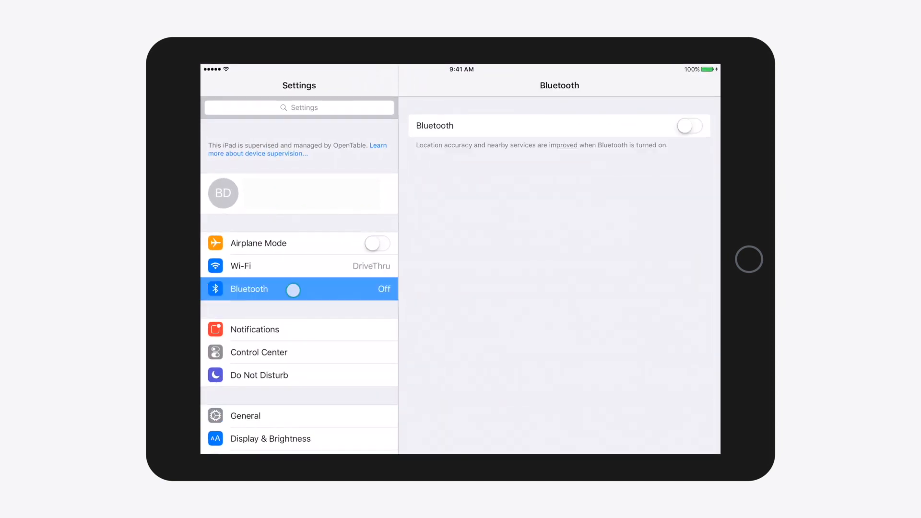
left_click(689, 125)
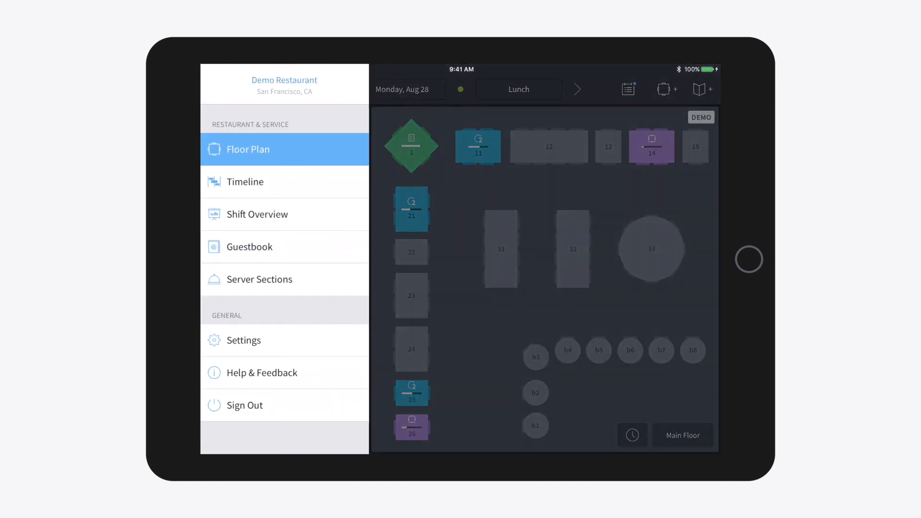
- In GuestCenter Settings > Chit Printing, select the Star Micronics (TSP650II) printer so it shows checkmarked
left_click(243, 340)
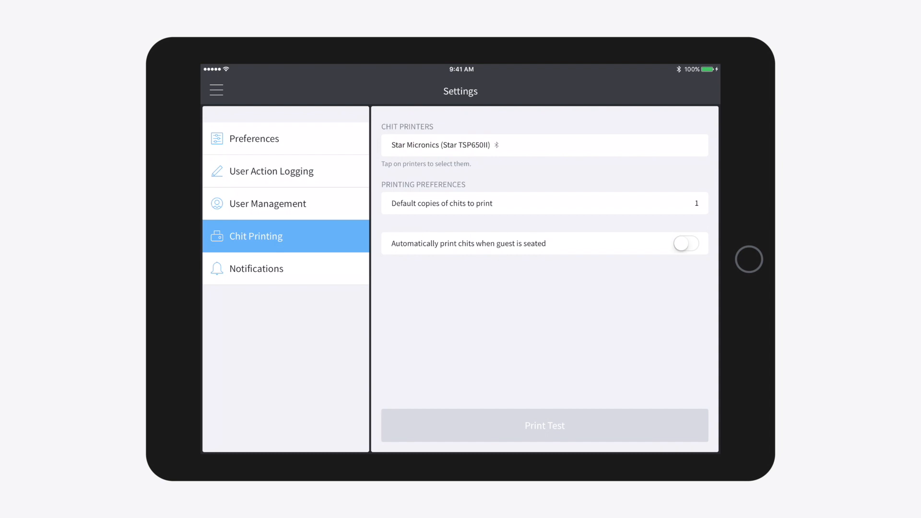
left_click(543, 145)
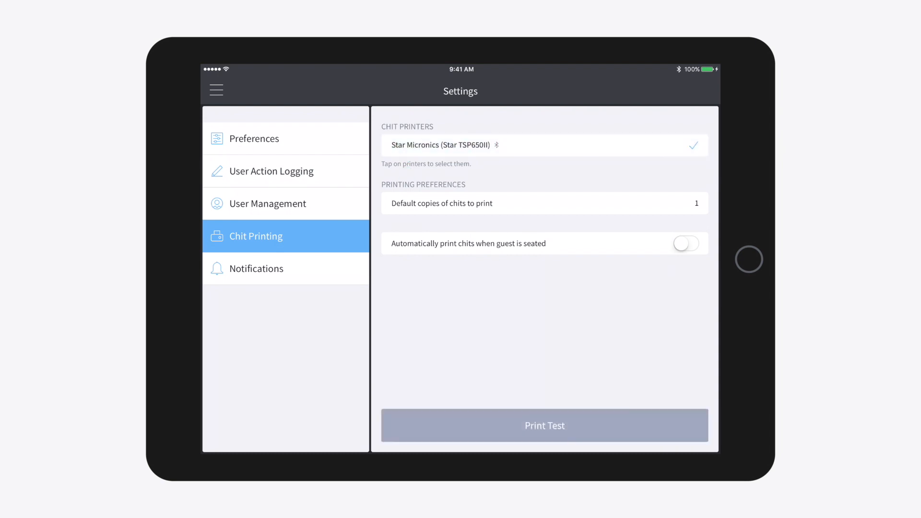